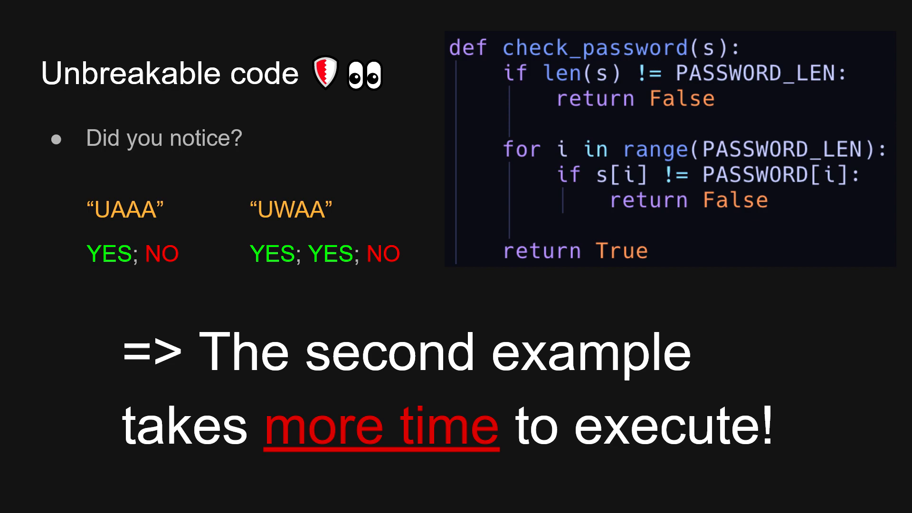
key(Right)
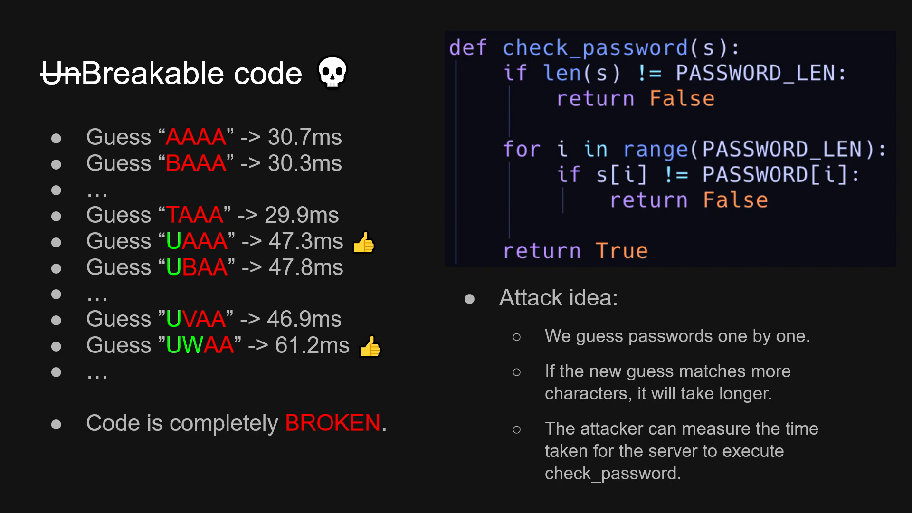
key(Right)
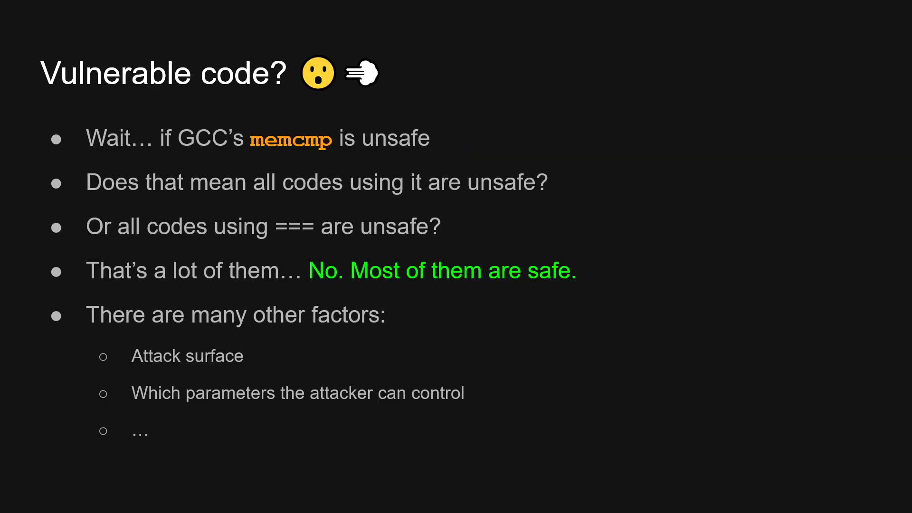
key(Right)
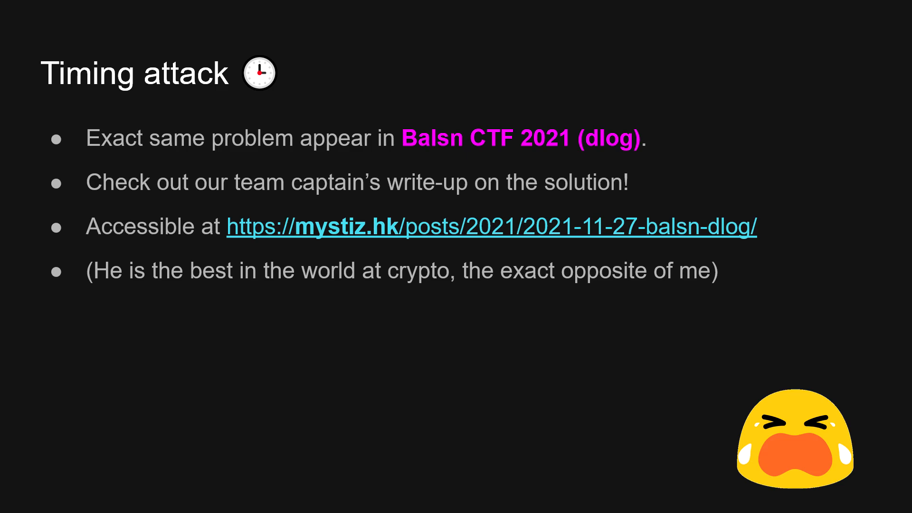
key(Right)
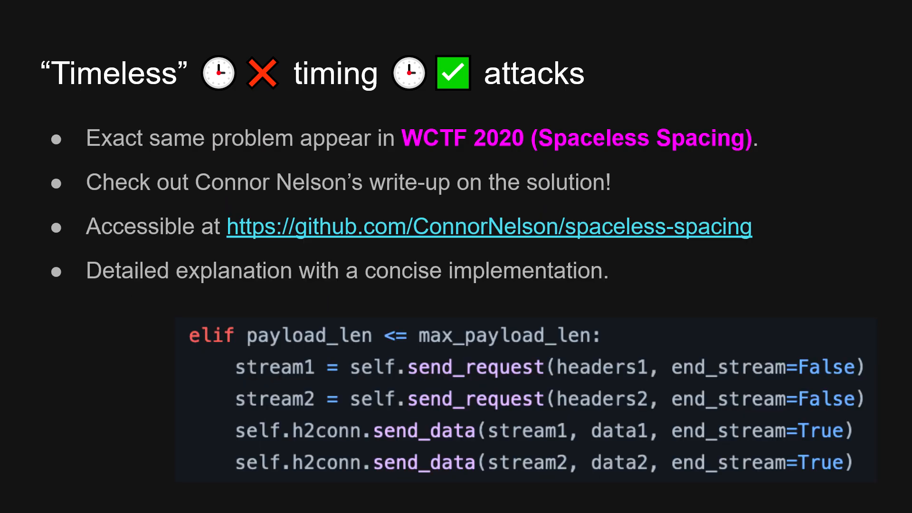